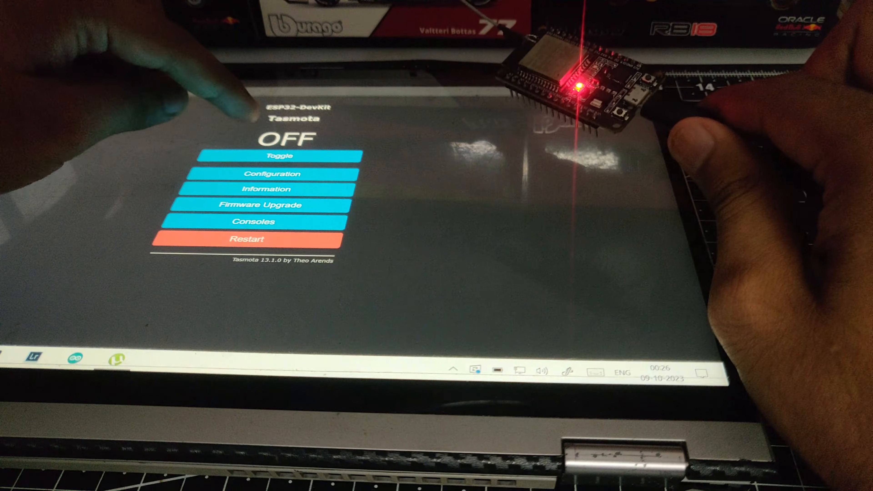
# Step: Toggle the onboard LED on, then toggle it back so the status returns to OFF
pyautogui.click(280, 156)
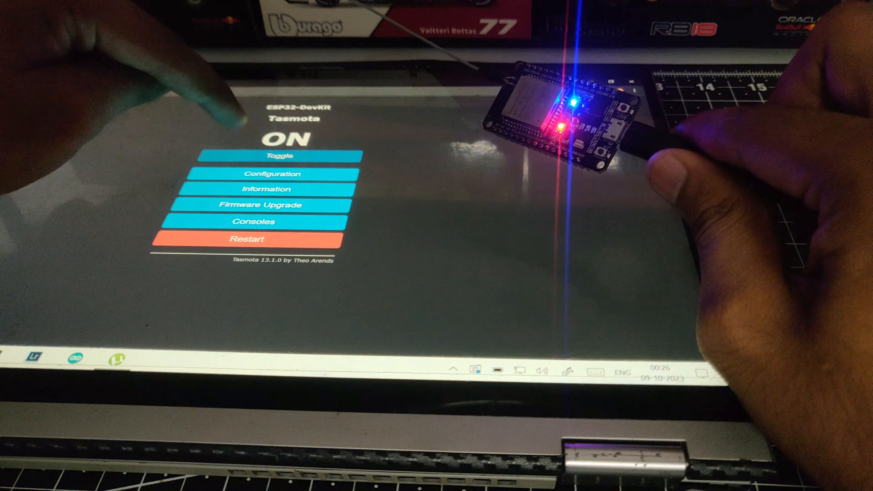
pyautogui.click(280, 156)
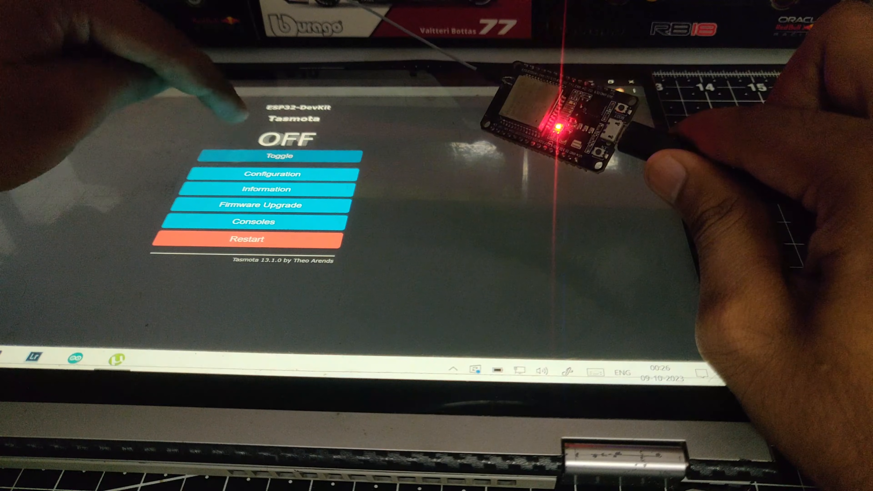